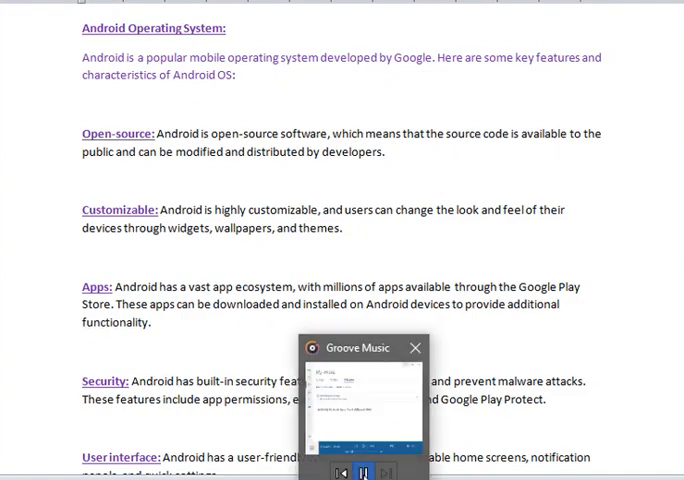
# Close the Groove Music mini player and read down to the User interface entry.
pyautogui.click(417, 347)
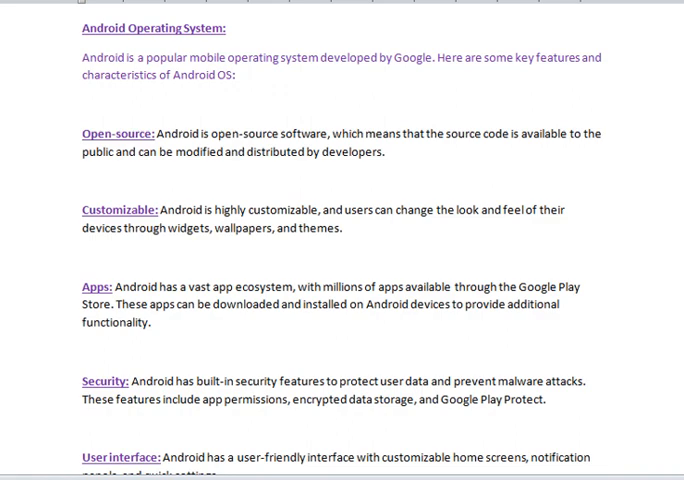
pyautogui.scroll(-3)
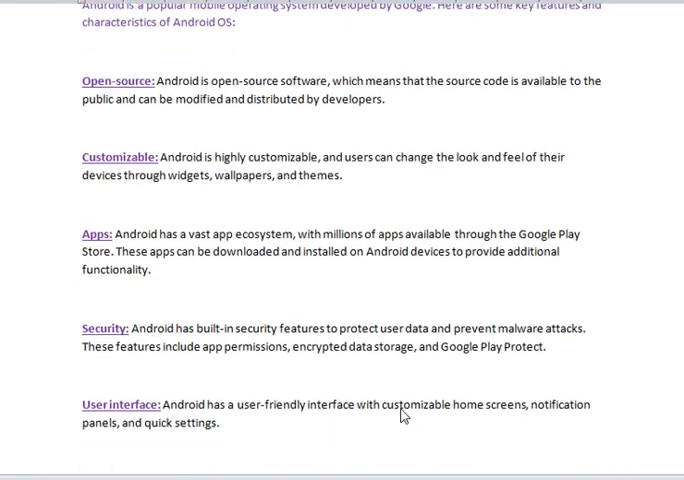
# Scroll to the Compatibility, Google services and Android 11–12 closing paragraph.
pyautogui.scroll(-3)
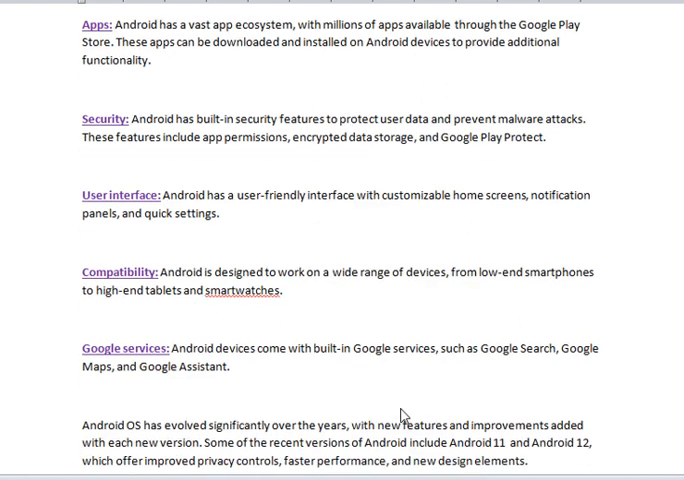
pyautogui.scroll(-3)
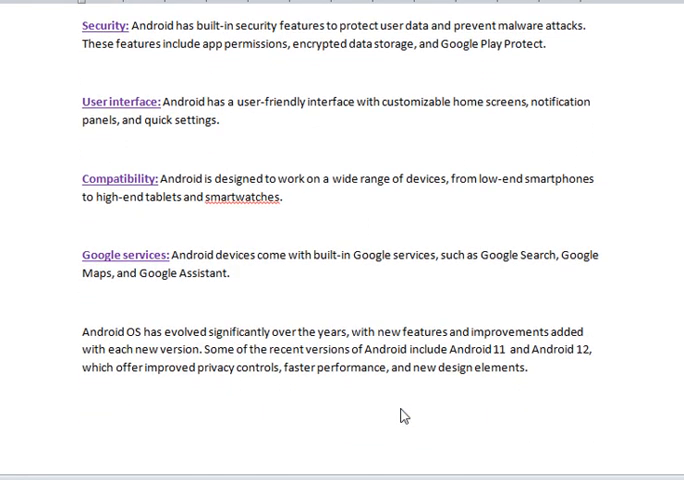